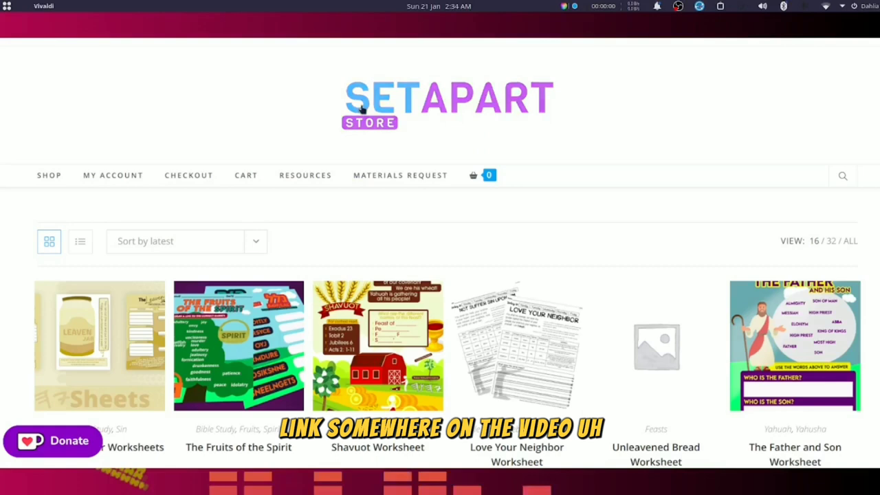
mouse_move(481, 174)
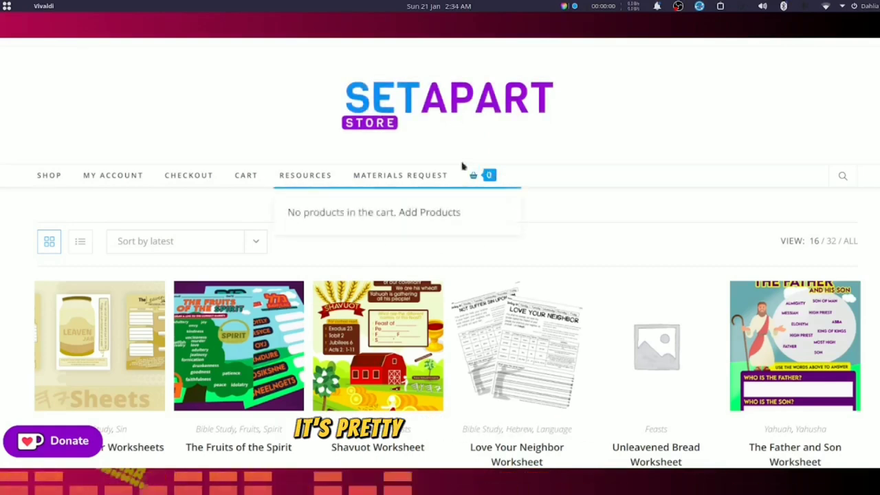
- Browse down the shop's free worksheet listing toward the Plague Addition Worksheet product
scroll(down, 3)
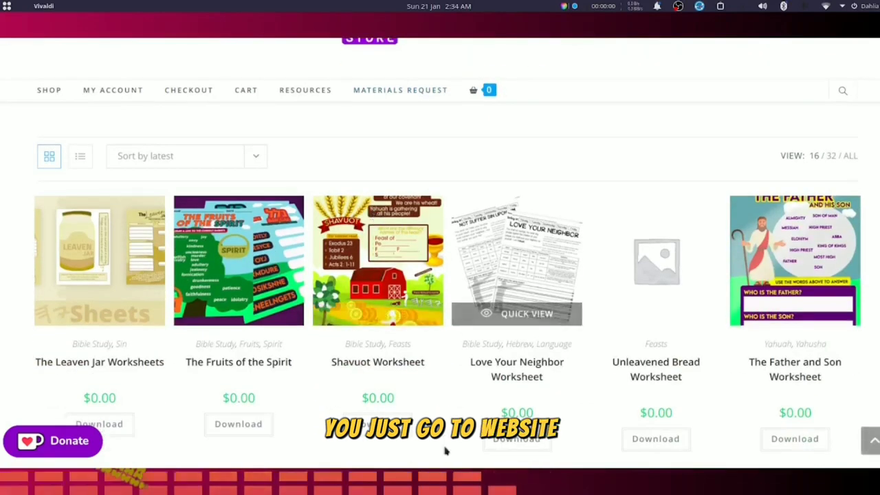
scroll(down, 3)
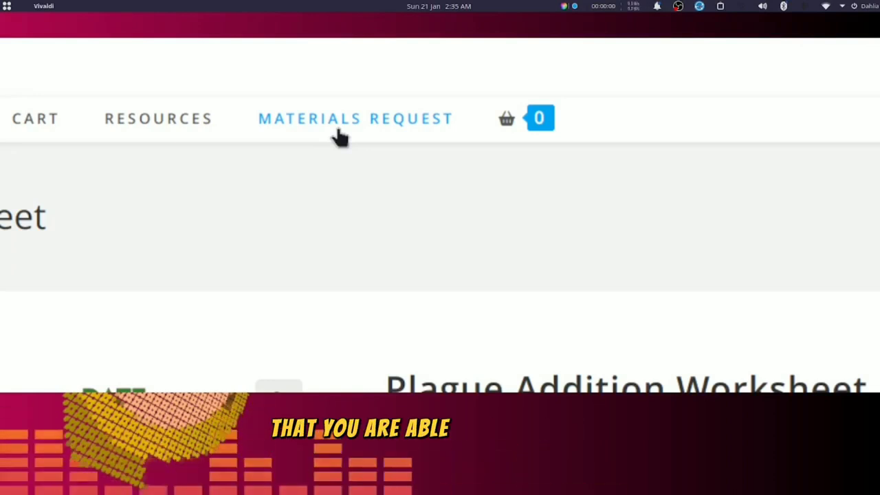
mouse_move(281, 151)
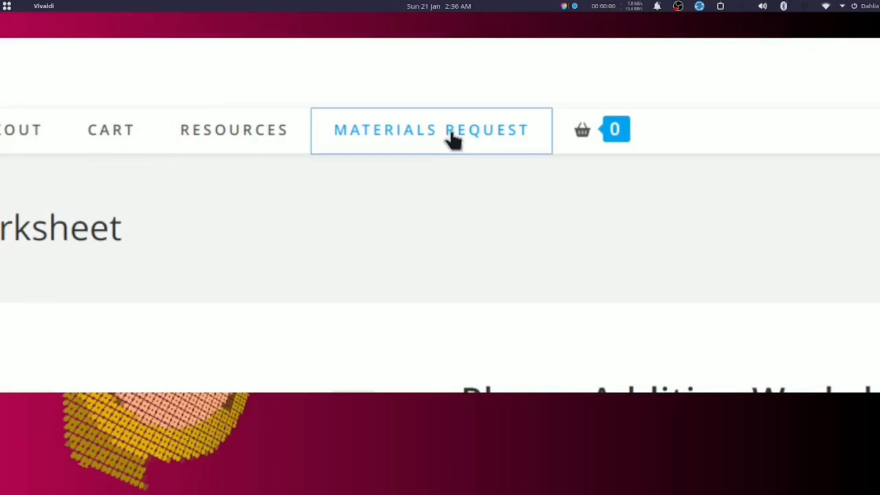
mouse_move(355, 227)
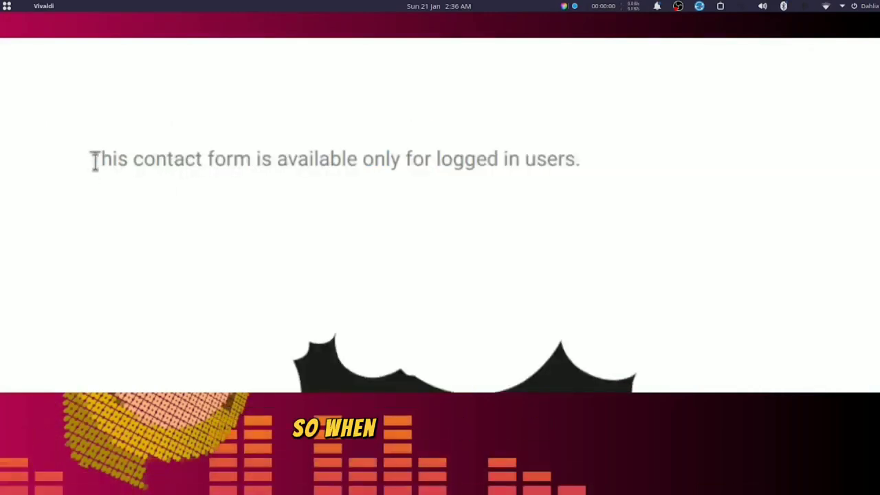
- Reach the Materials Request page from the top navigation, which shows its form is for logged-in users only
drag(90, 160, 358, 160)
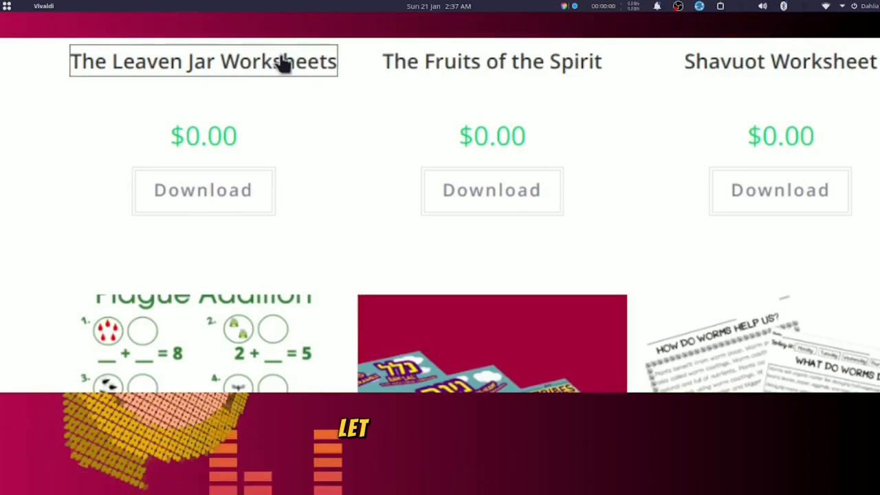
mouse_move(316, 74)
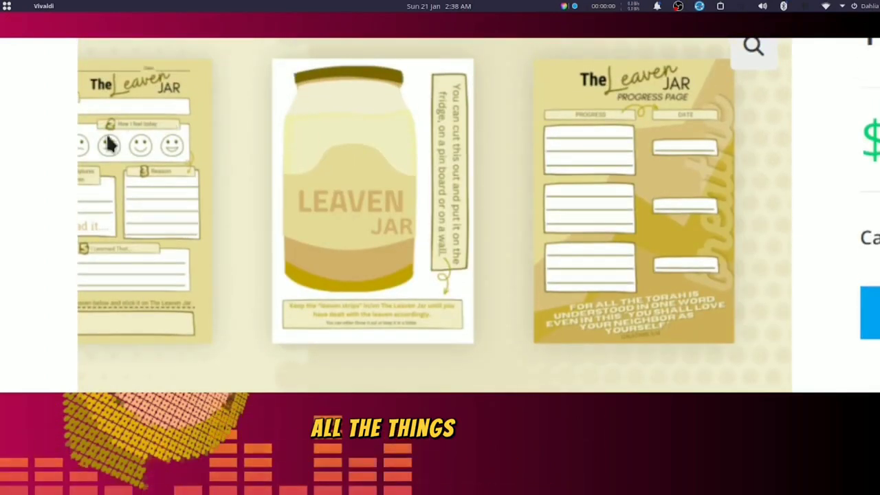
mouse_move(55, 323)
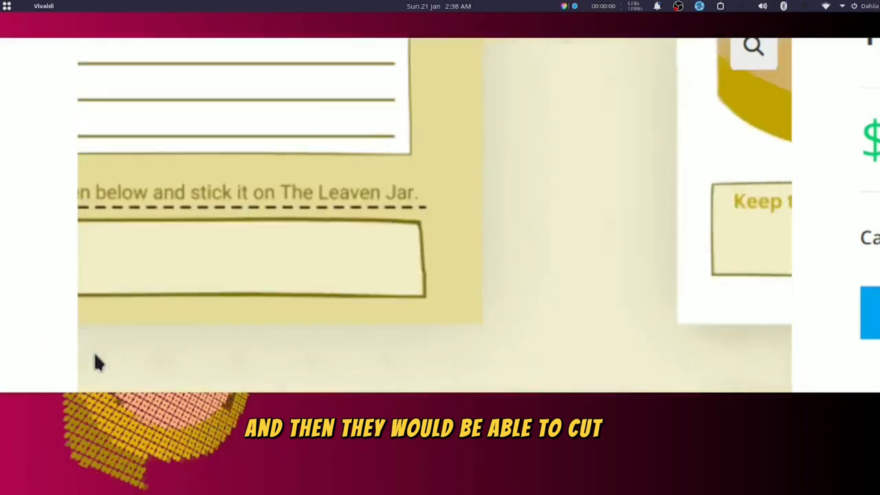
- Scroll through the Leaven Jar Worksheets gallery, viewing the jar cut-out and progress page images
scroll(down, 3)
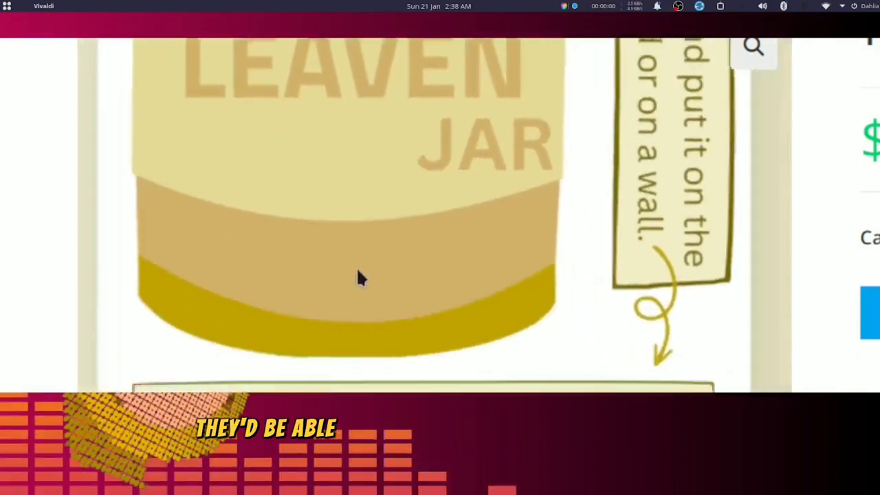
scroll(down, 3)
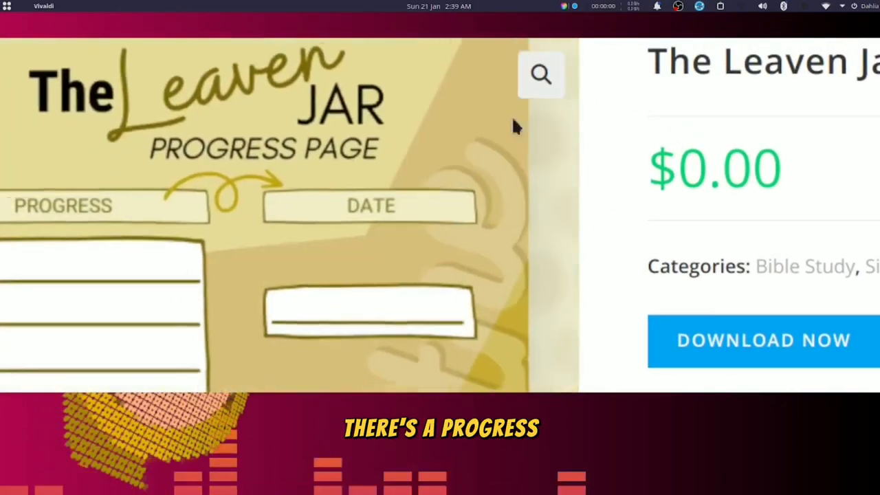
scroll(down, 3)
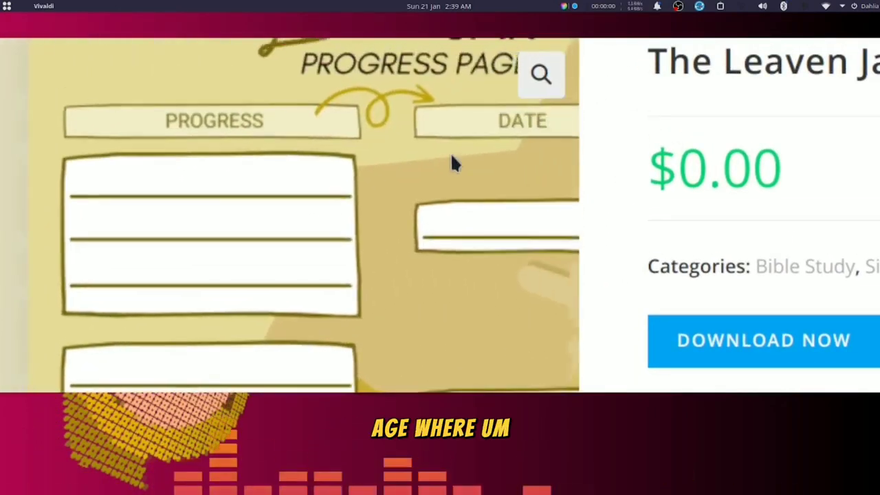
scroll(down, 3)
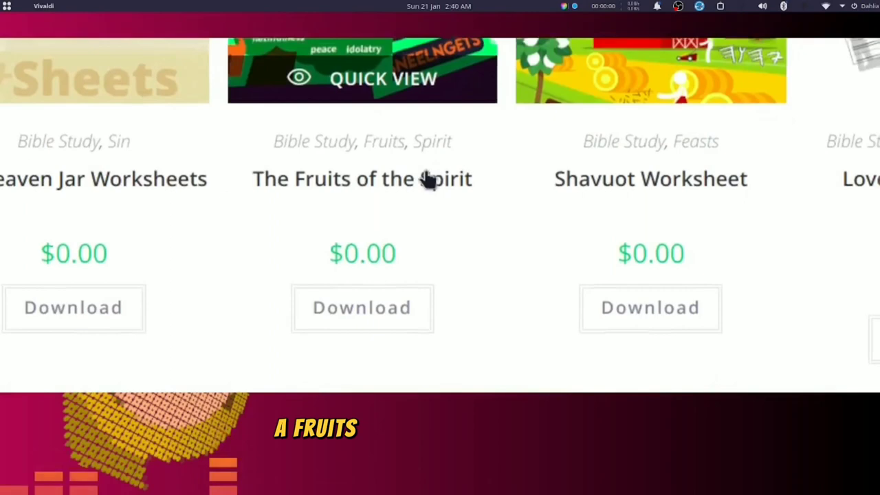
- Return to the Shop listing and view the Plague Addition Worksheet product page
click(364, 179)
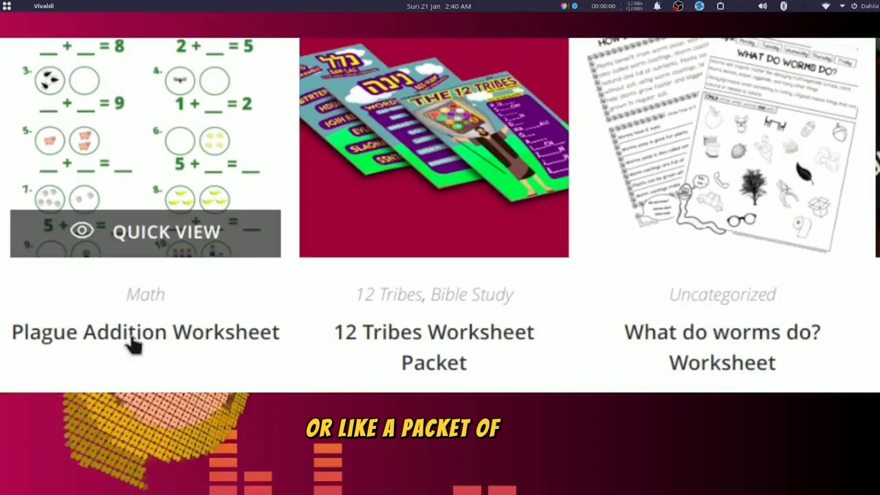
click(144, 332)
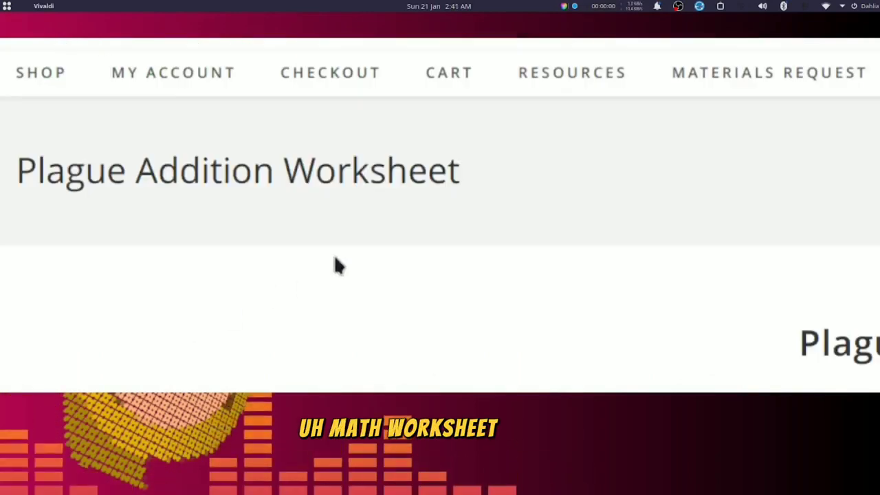
scroll(down, 3)
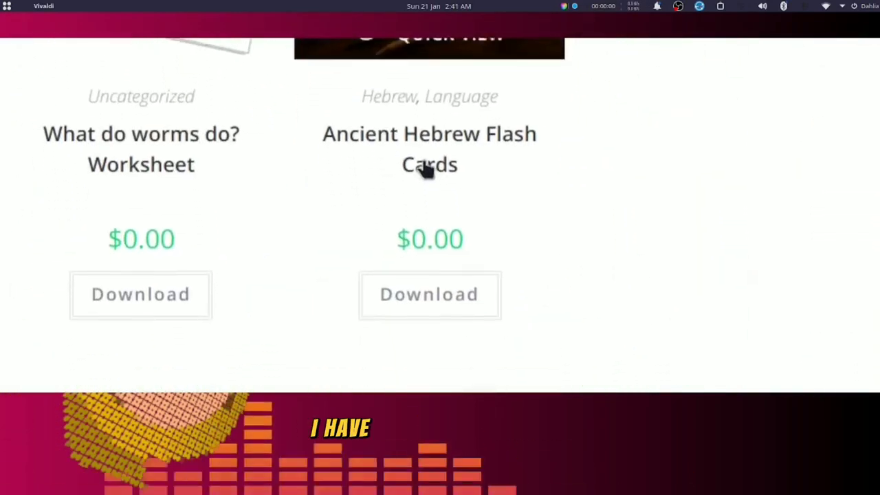
scroll(down, 3)
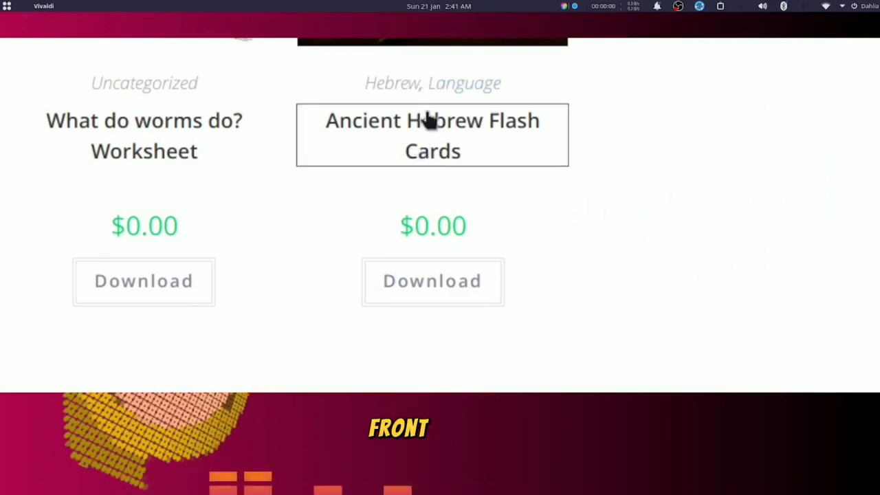
- Go back to the worksheet grid and scroll past the Ancient Hebrew Flash Cards to the bottom
click(432, 136)
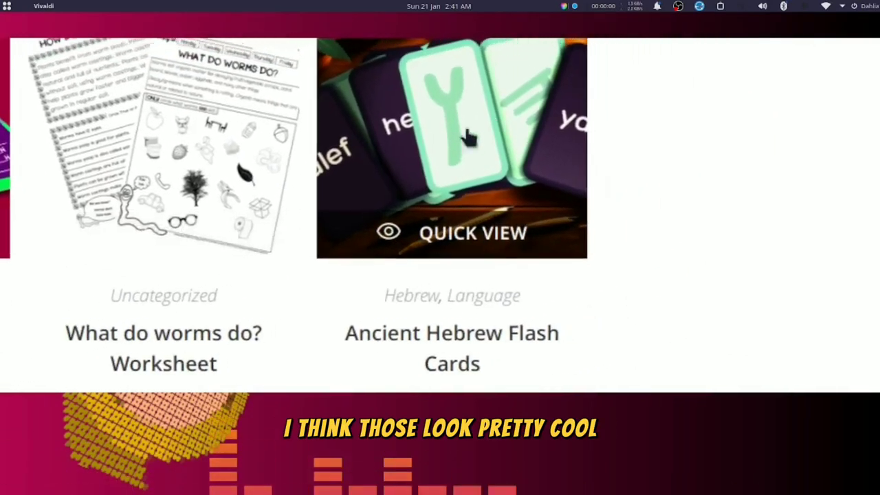
mouse_move(220, 213)
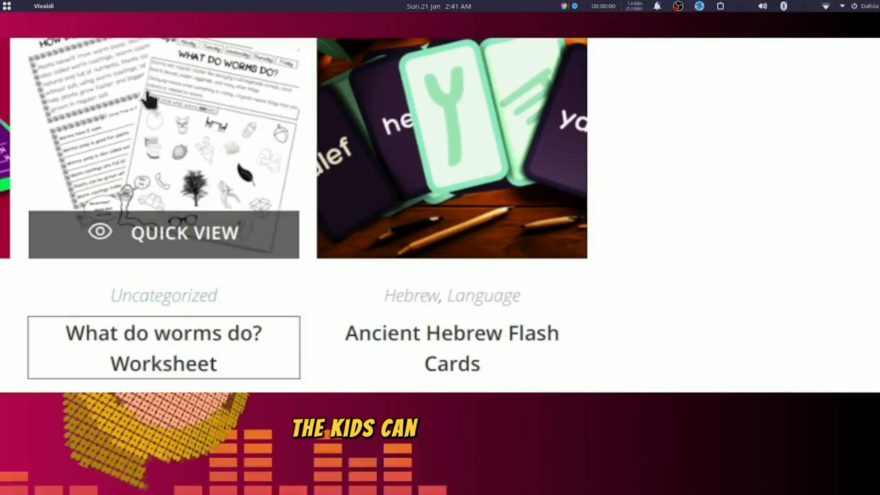
mouse_move(177, 124)
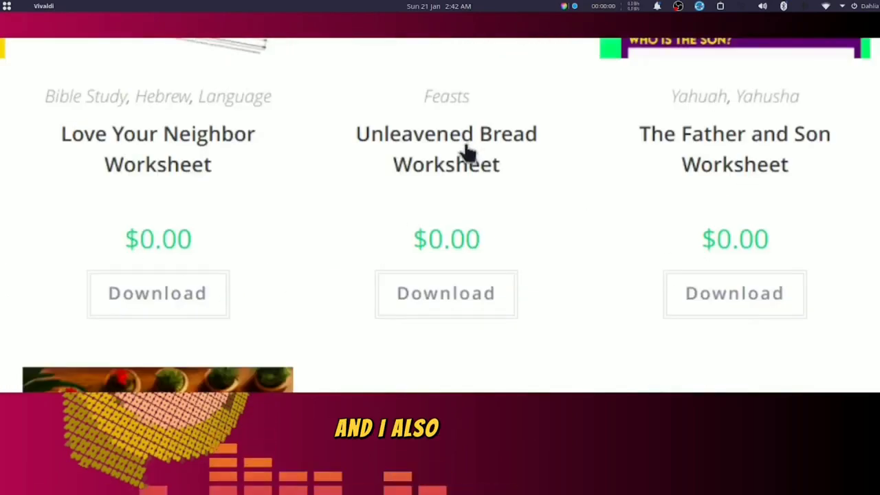
scroll(down, 3)
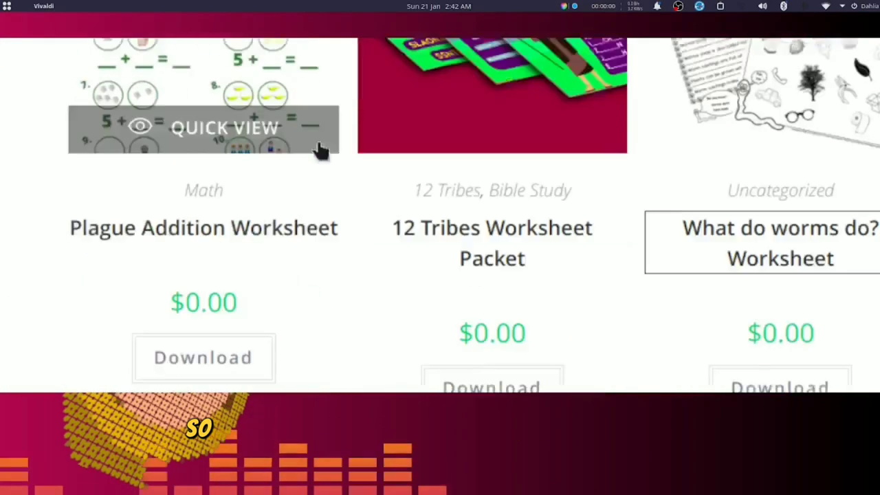
scroll(down, 3)
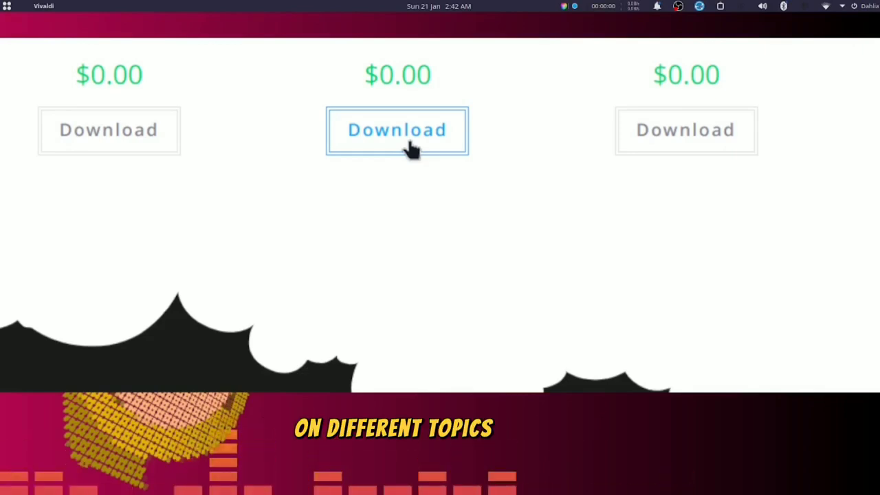
scroll(down, 3)
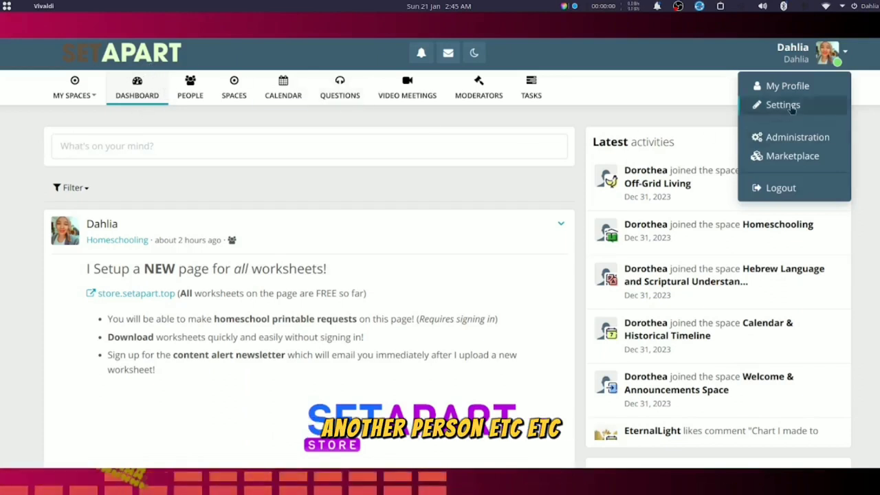
click(787, 86)
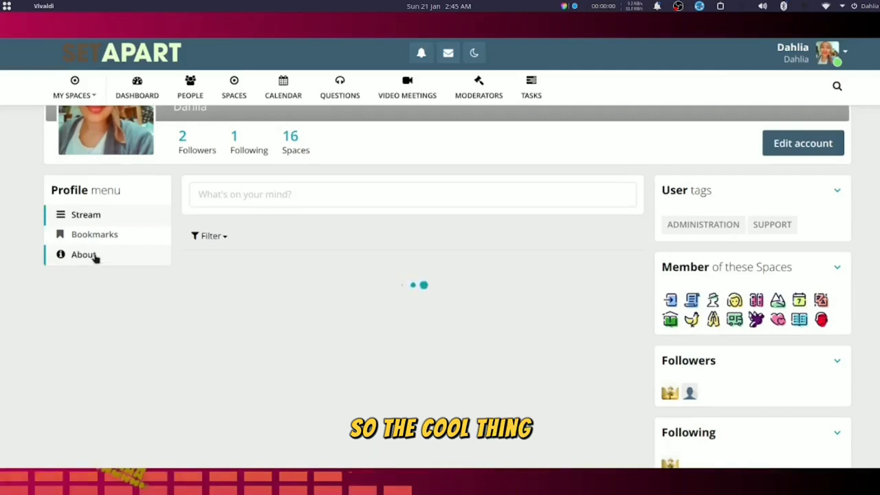
click(83, 255)
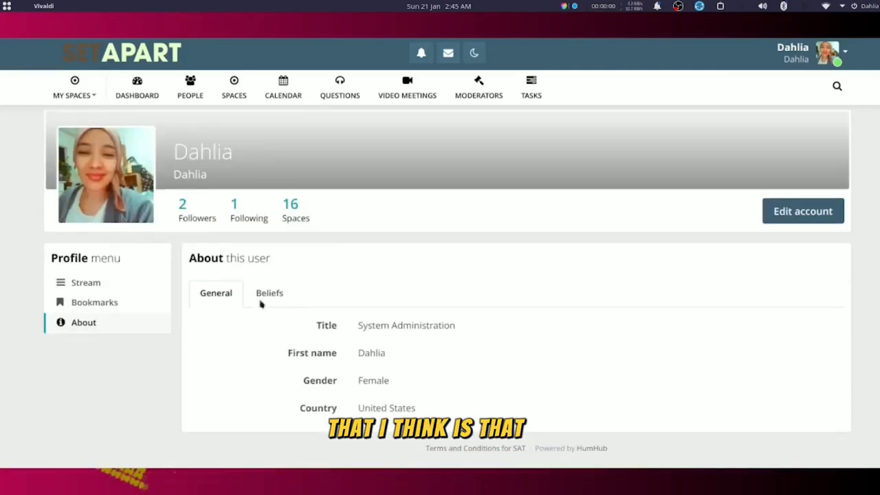
click(270, 293)
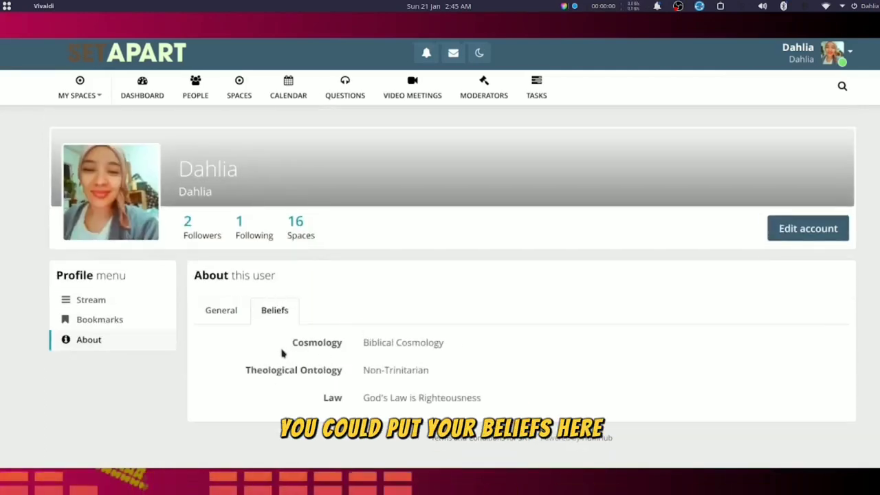
double_click(317, 343)
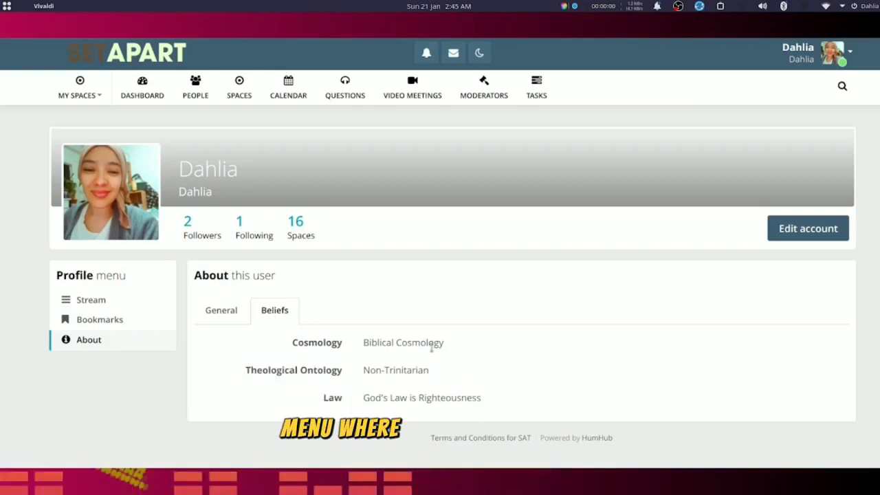
mouse_move(406, 393)
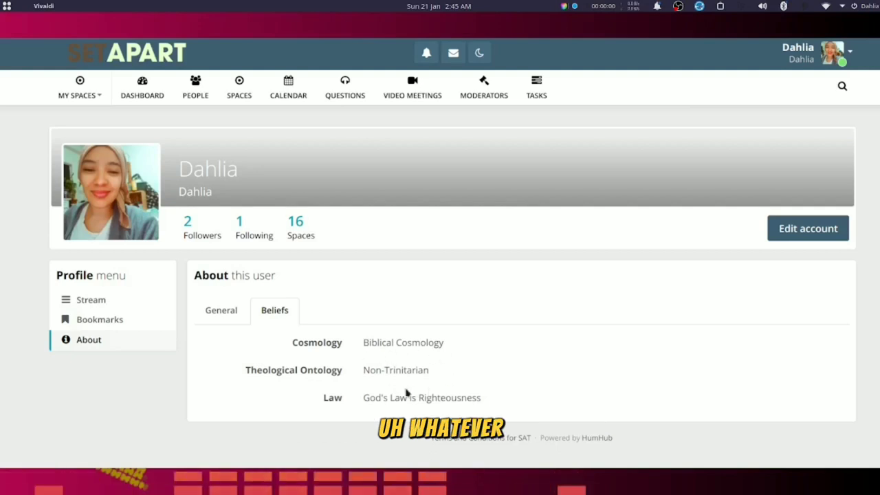
- Return to the Dashboard activities feed, showing and dismissing the My Spaces dropdown
click(137, 85)
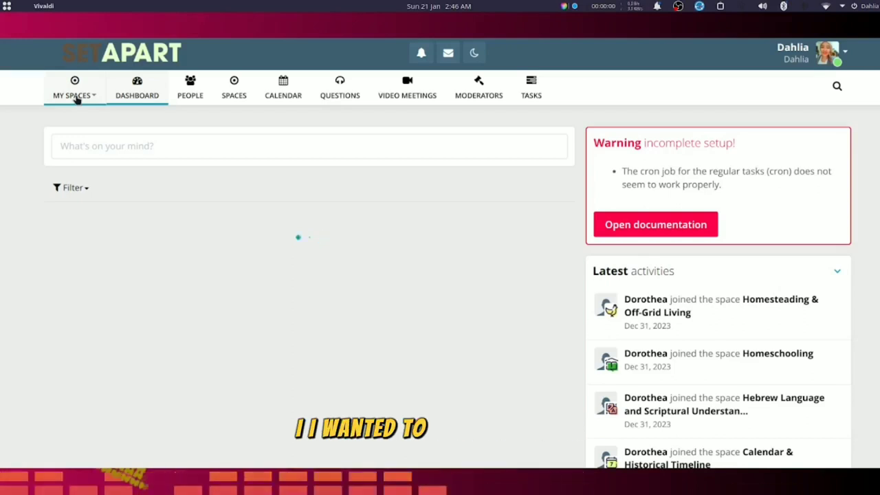
click(74, 89)
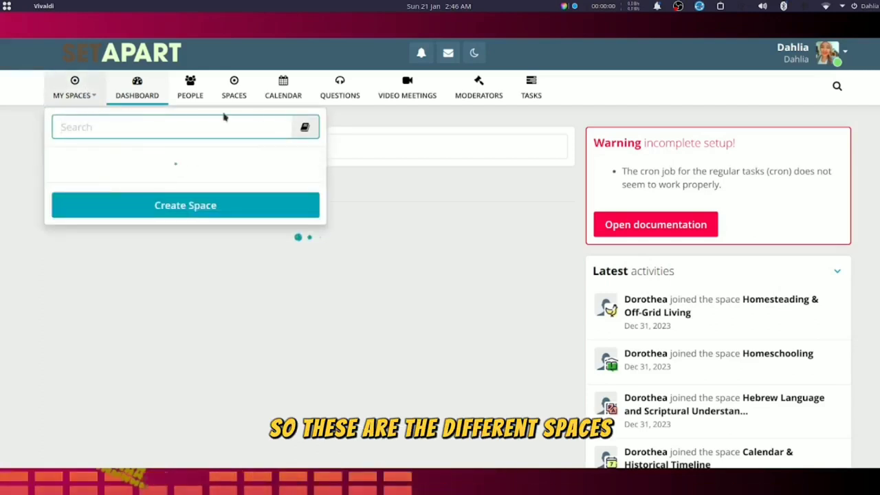
click(234, 85)
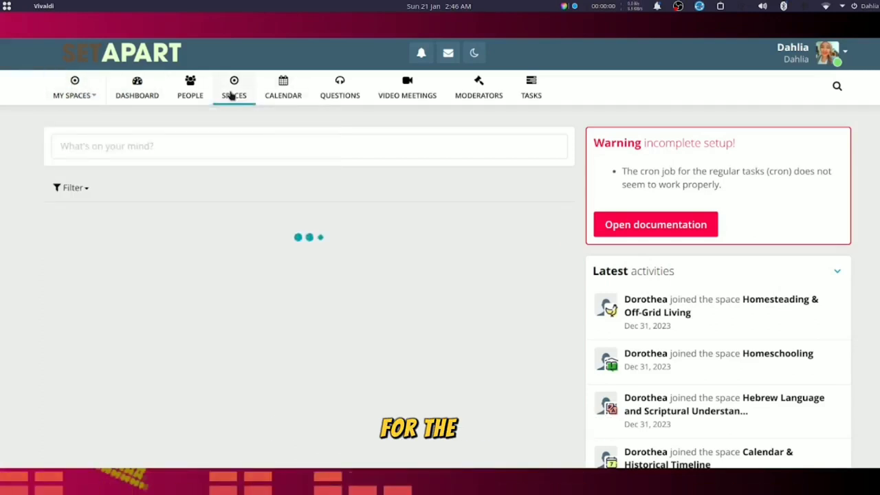
- Browse the Spaces directory cards from Admins & Mods and Women's Space downward
click(234, 88)
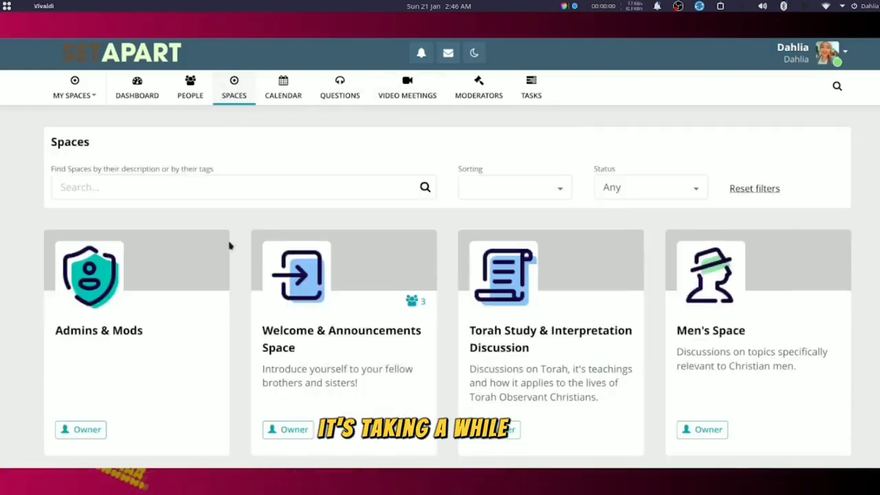
scroll(down, 3)
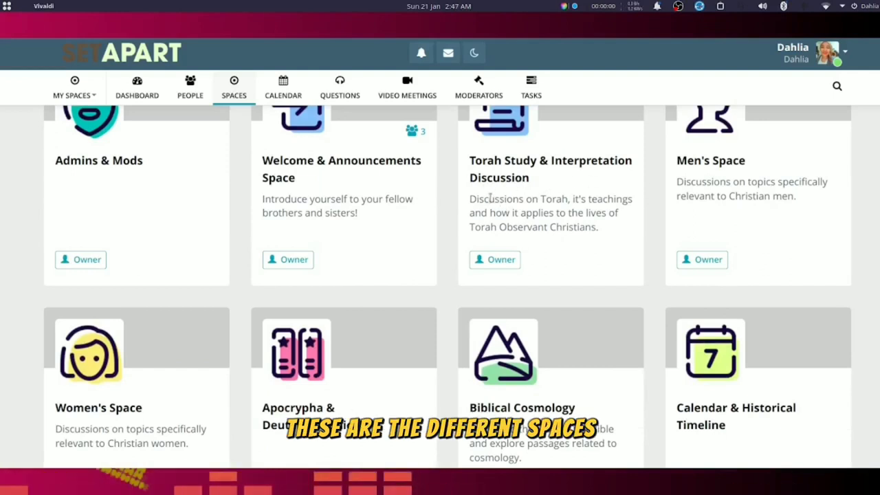
mouse_move(501, 187)
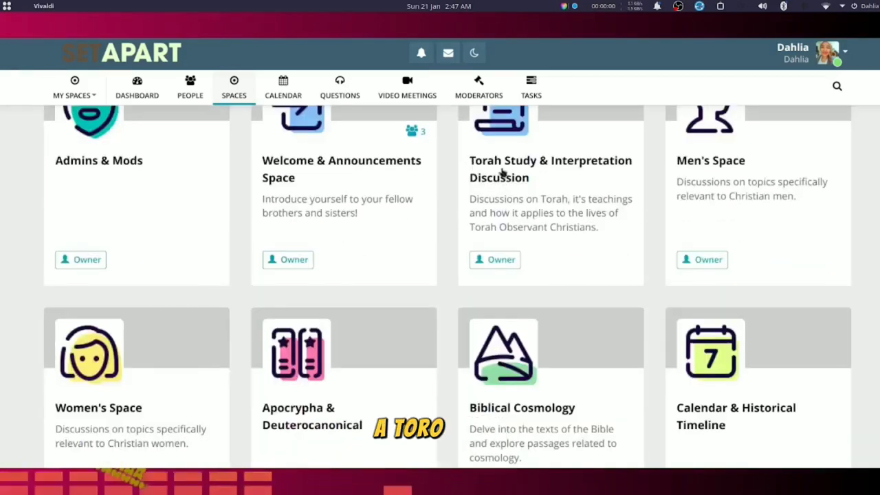
scroll(down, 3)
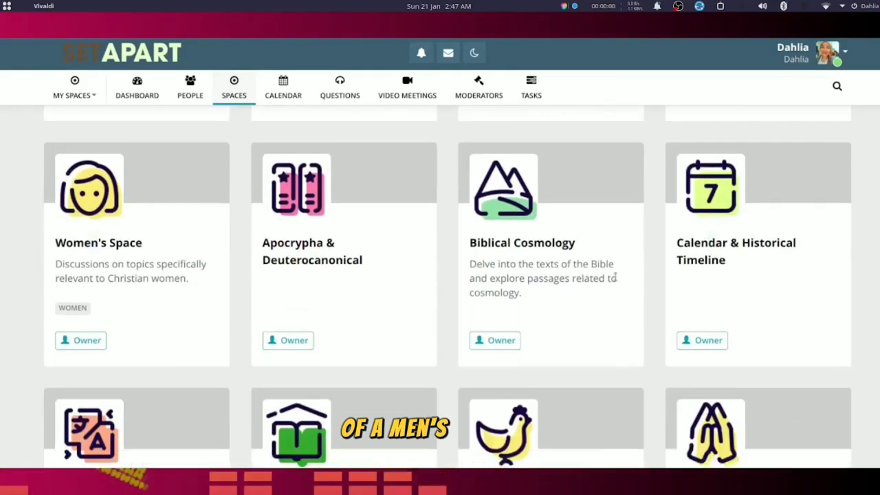
scroll(down, 3)
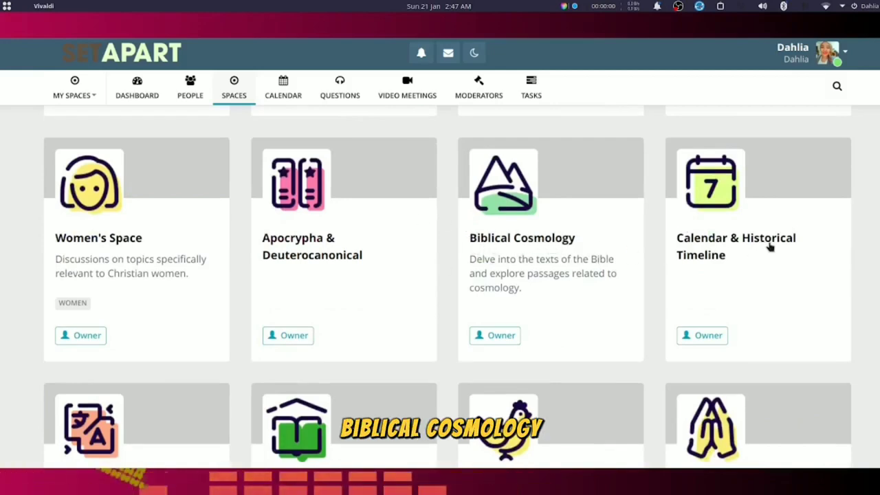
scroll(down, 3)
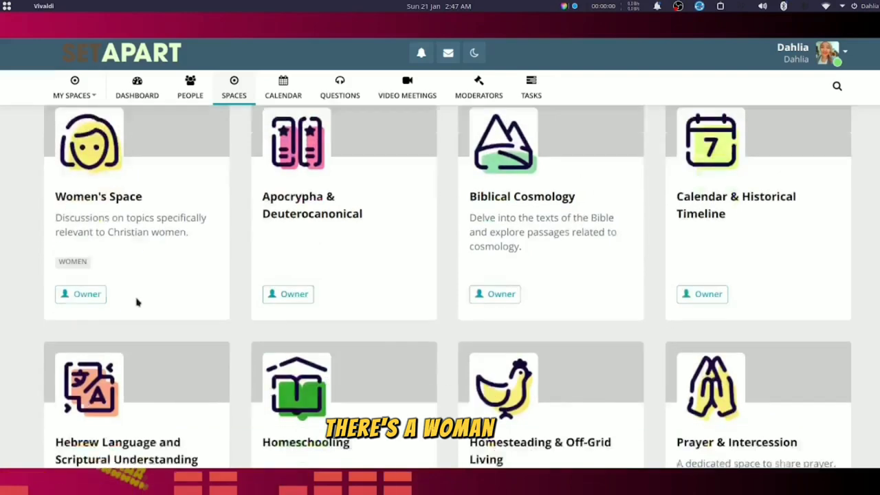
scroll(down, 3)
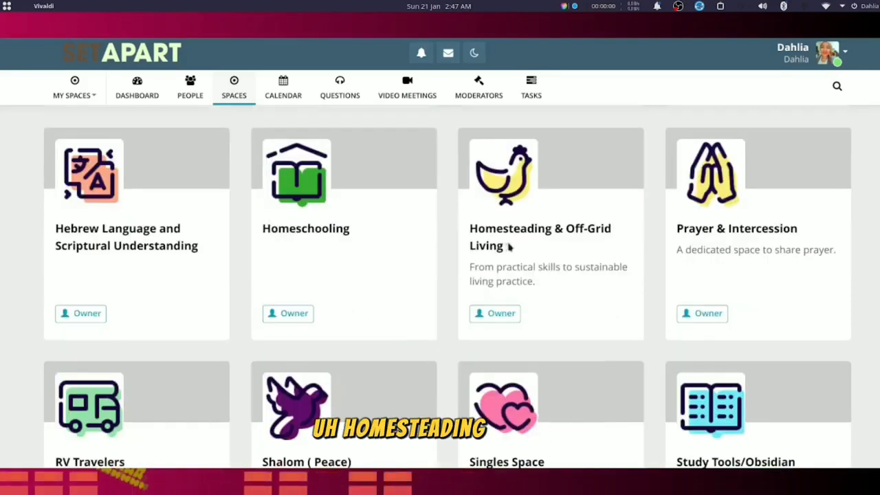
scroll(down, 3)
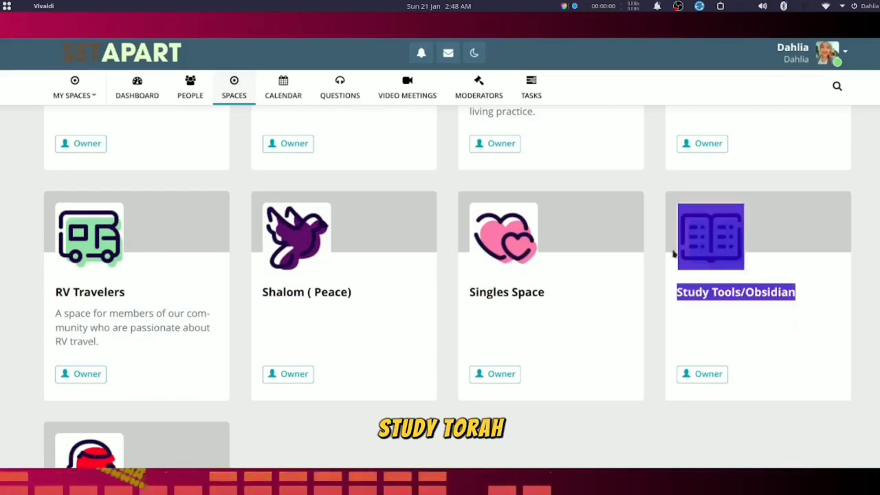
- Continue through the remaining spaces to Support, Suggestions & Questions, ending with Calendar highlighted
scroll(down, 3)
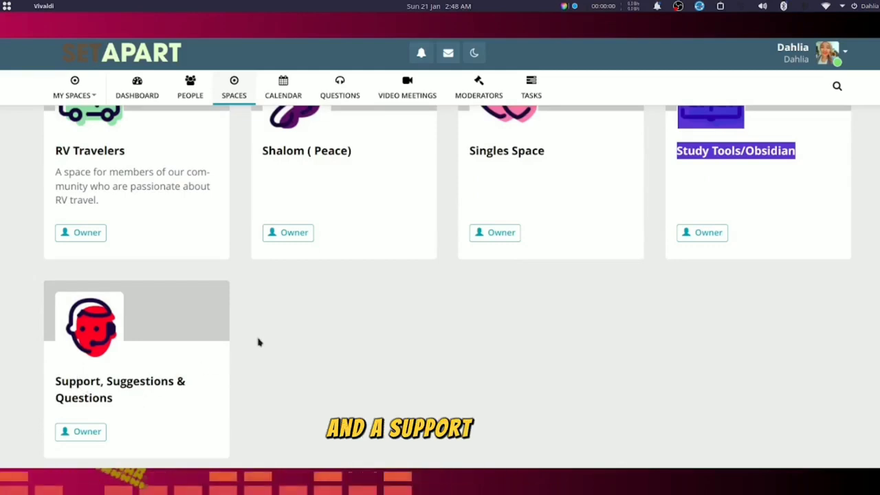
scroll(down, 3)
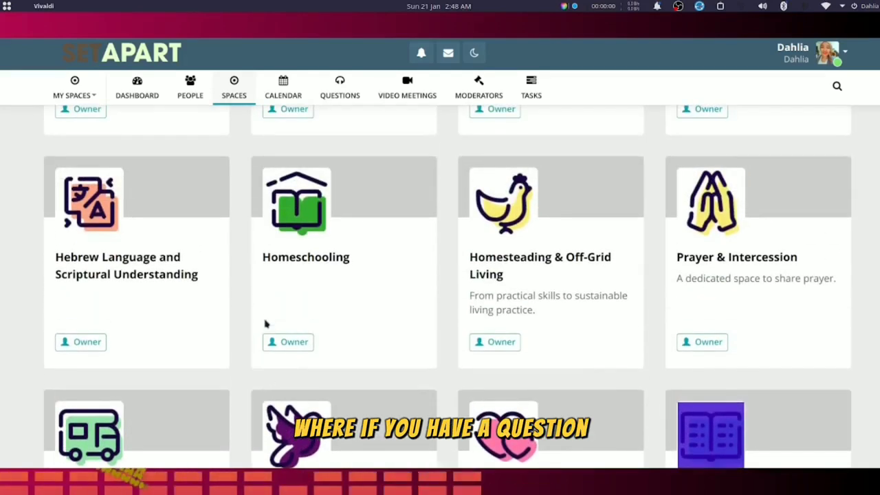
scroll(down, 3)
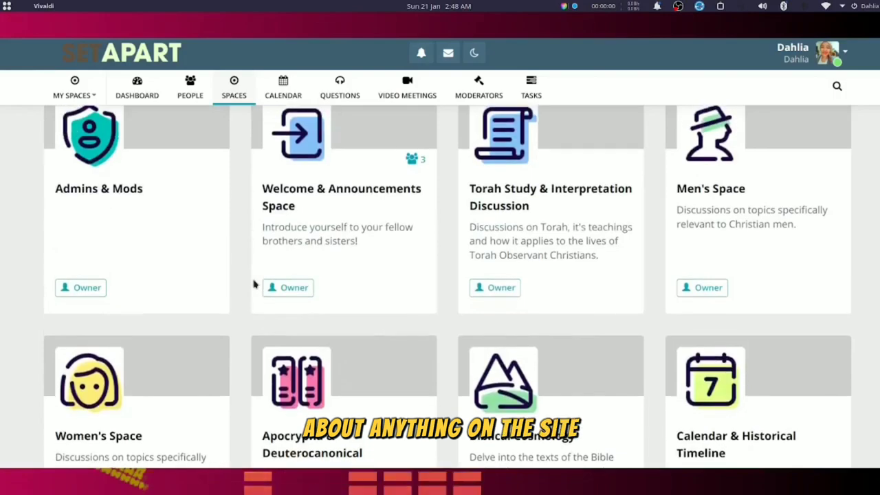
scroll(down, 3)
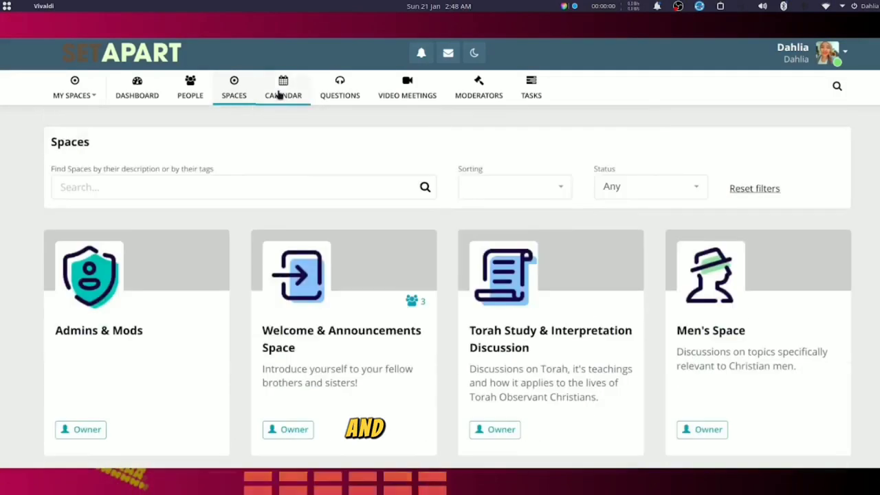
click(284, 88)
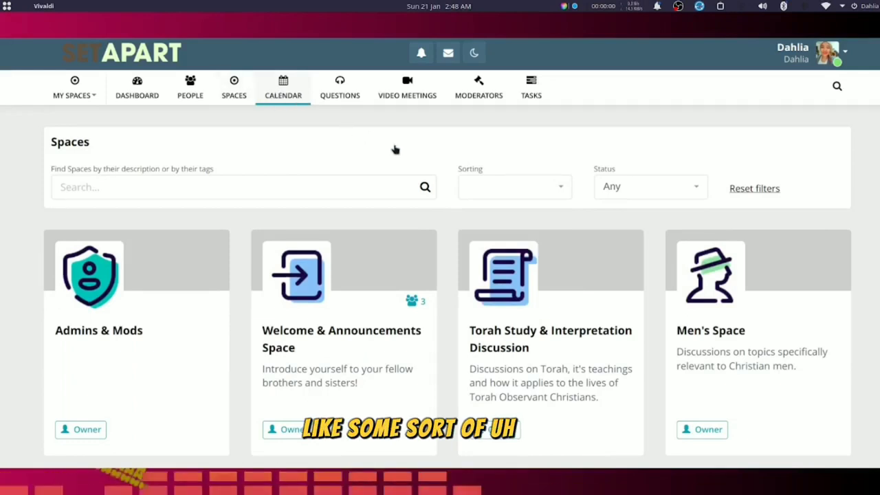
- View the community calendar's January 2024 month view, then head toward Video Meetings
click(284, 88)
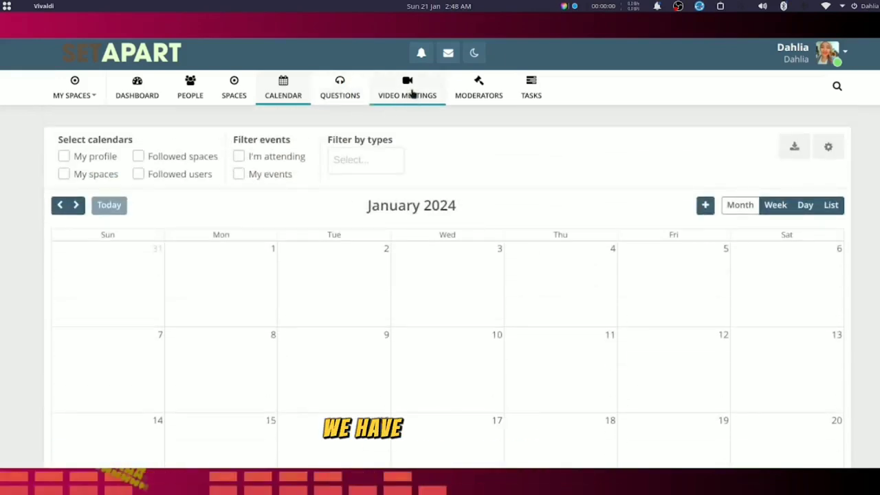
click(407, 88)
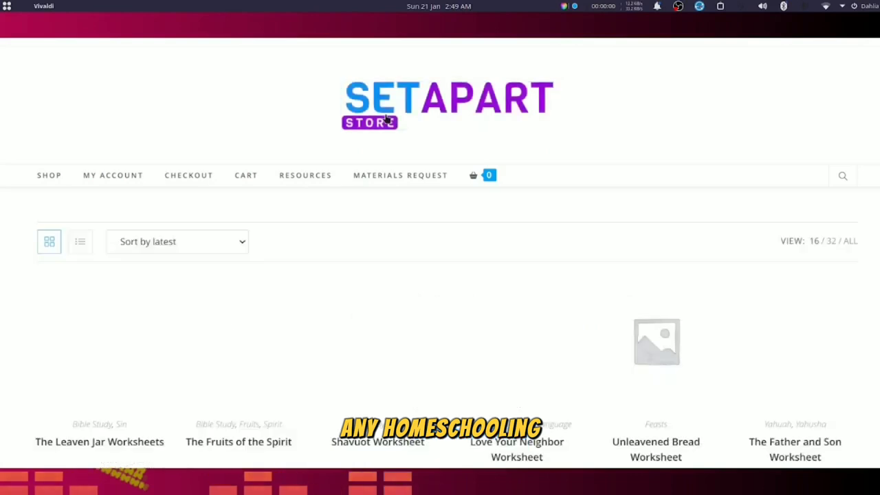
scroll(down, 3)
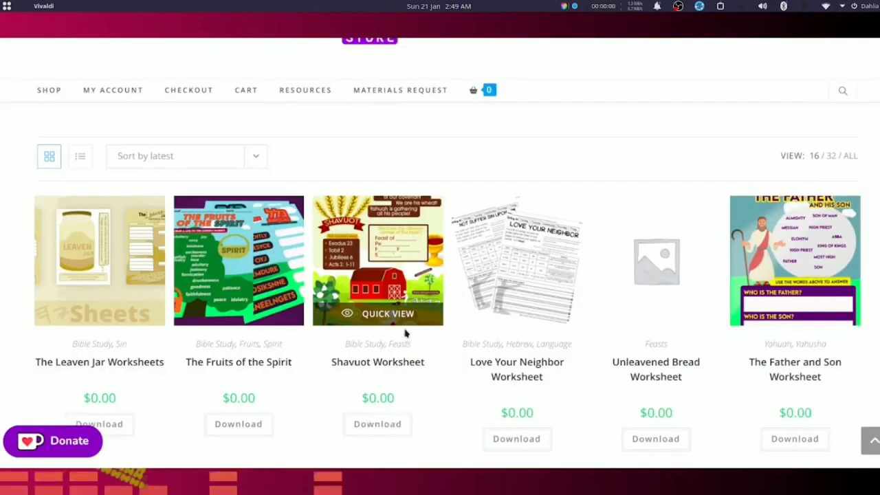
scroll(down, 3)
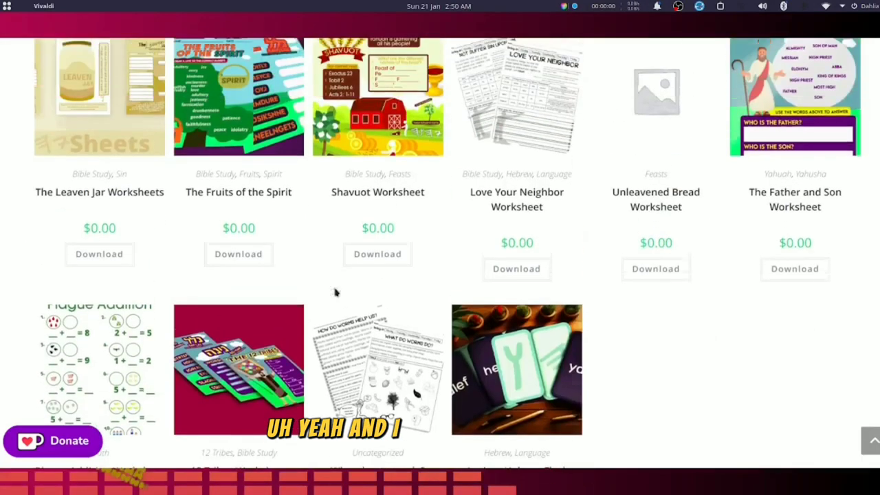
scroll(up, 3)
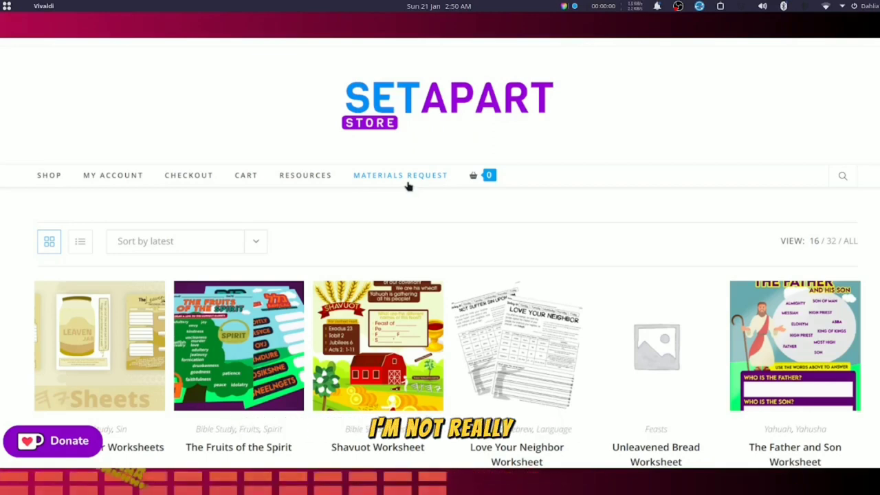
mouse_move(419, 165)
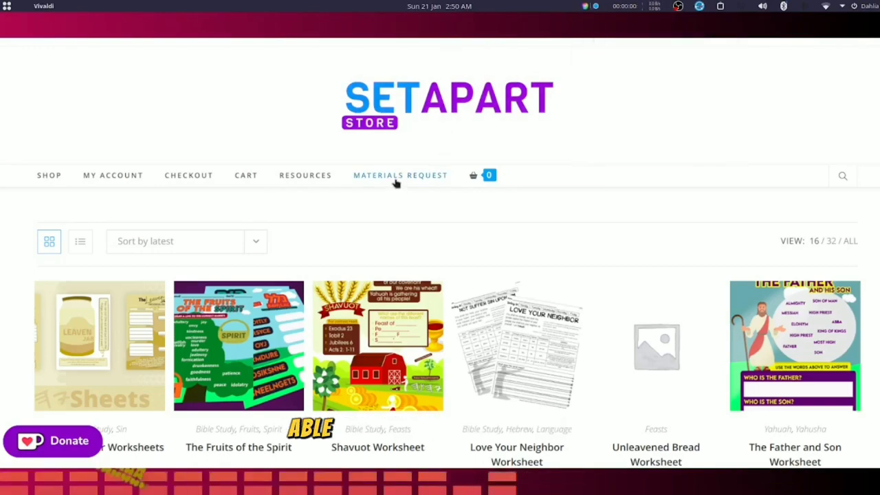
scroll(down, 3)
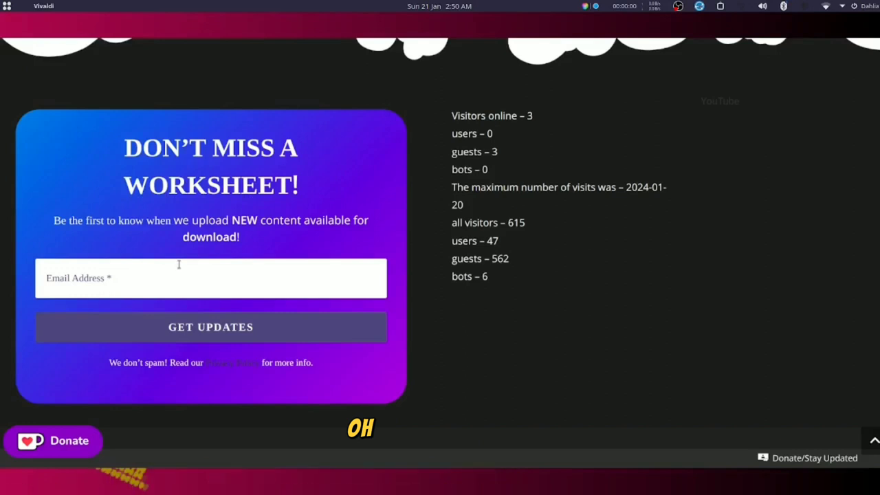